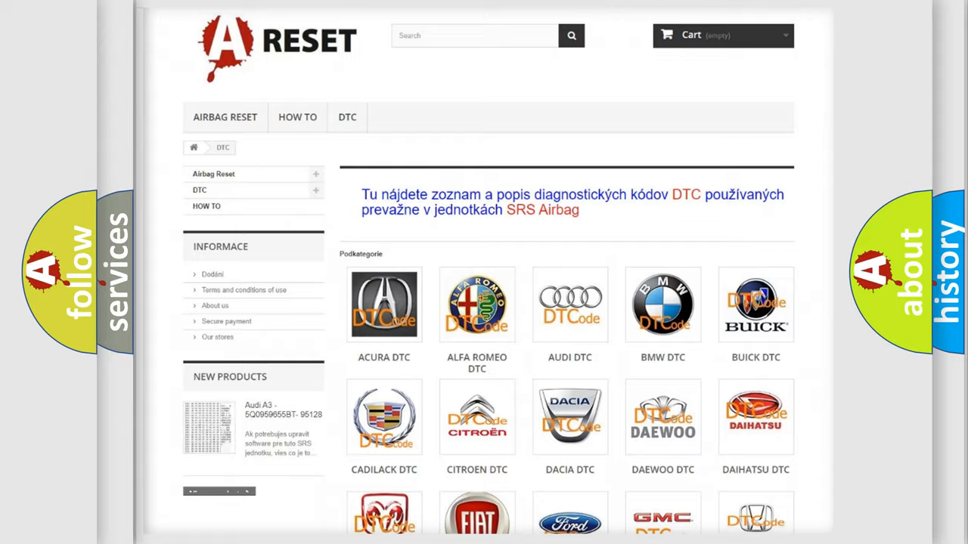
- Open the FIAT DTC tile and scroll through the list of Fiat diagnostic codes
scroll(down, 3)
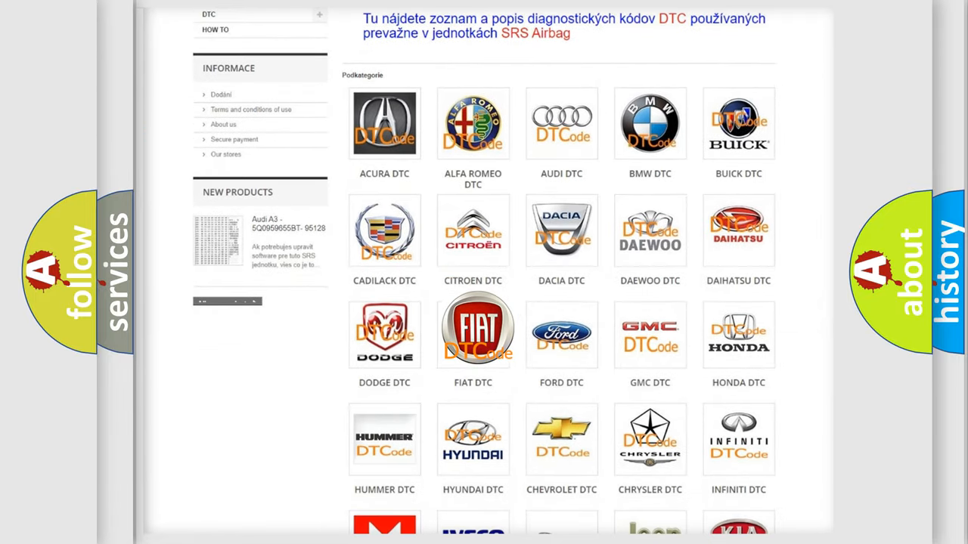
click(472, 331)
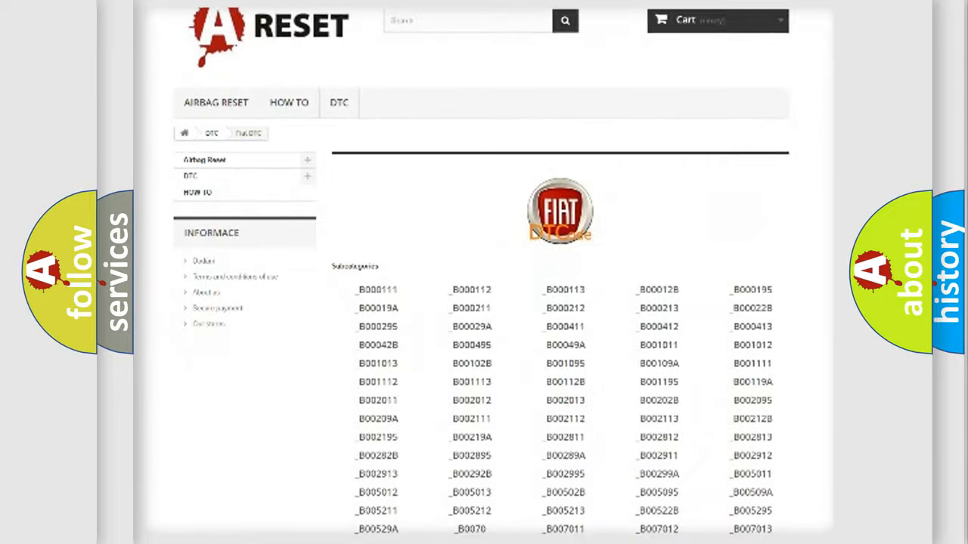
scroll(down, 3)
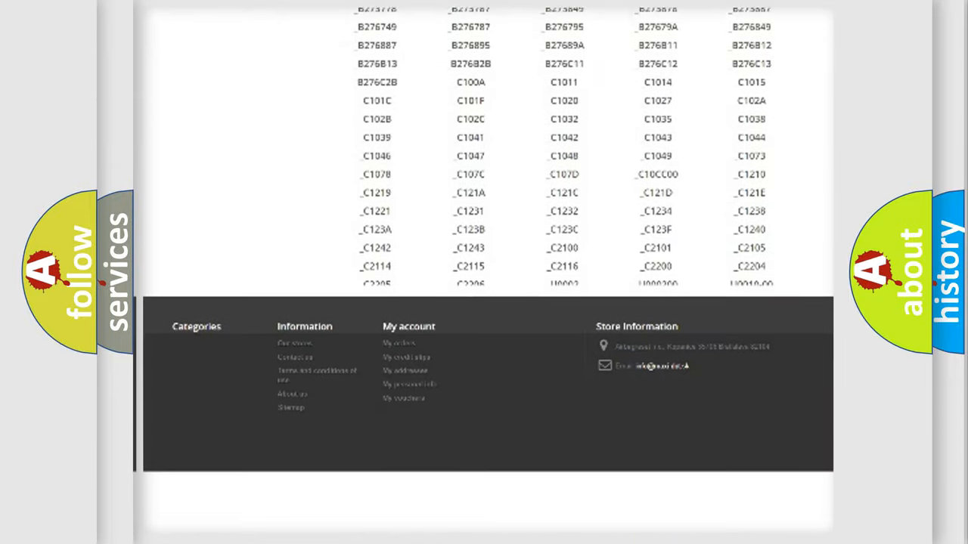
scroll(down, 3)
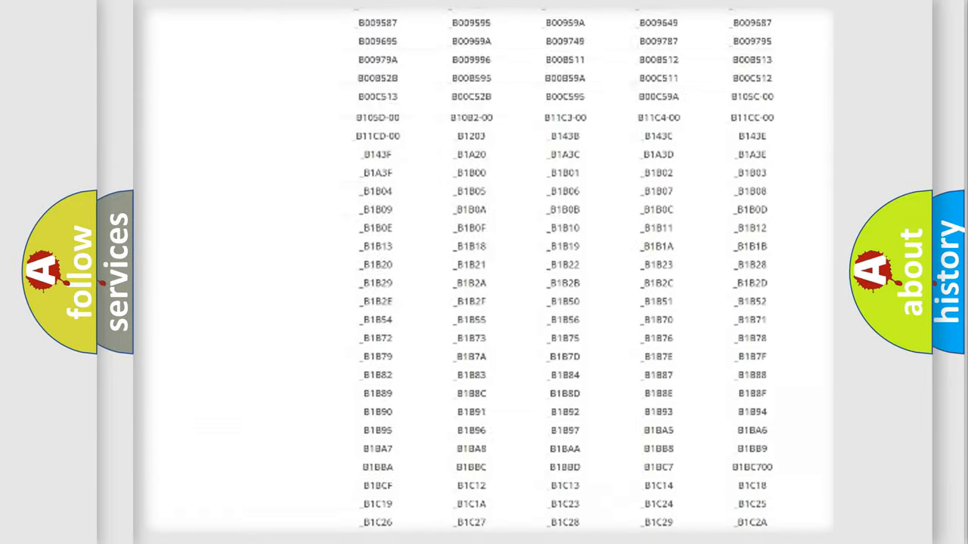
scroll(up, 3)
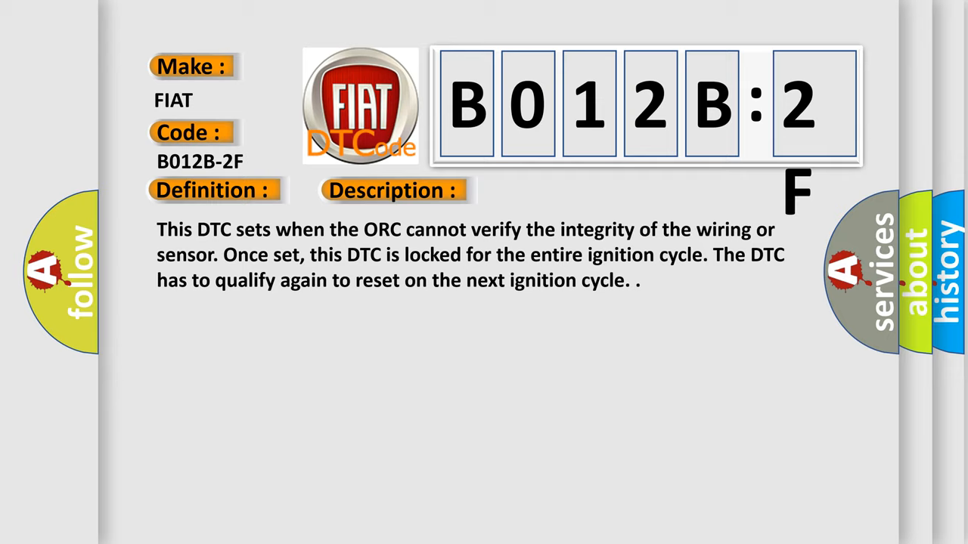
- Reveal the B012B-2F causes: sensor circuit faults, impact/pressure sensor, restraint controller, erratic signal
click(557, 190)
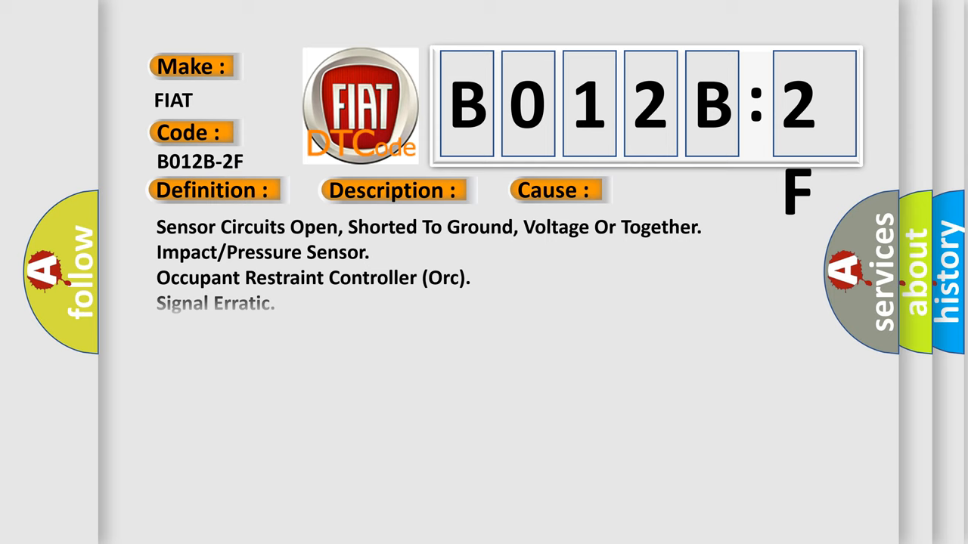